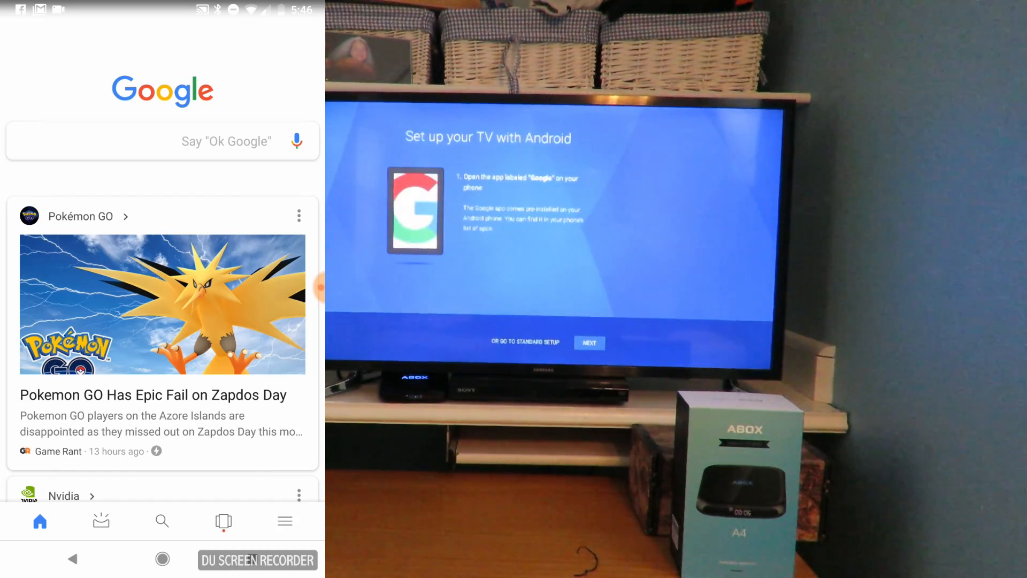
- Search 'set up my device' in the Google app to reach Getting started
click(589, 342)
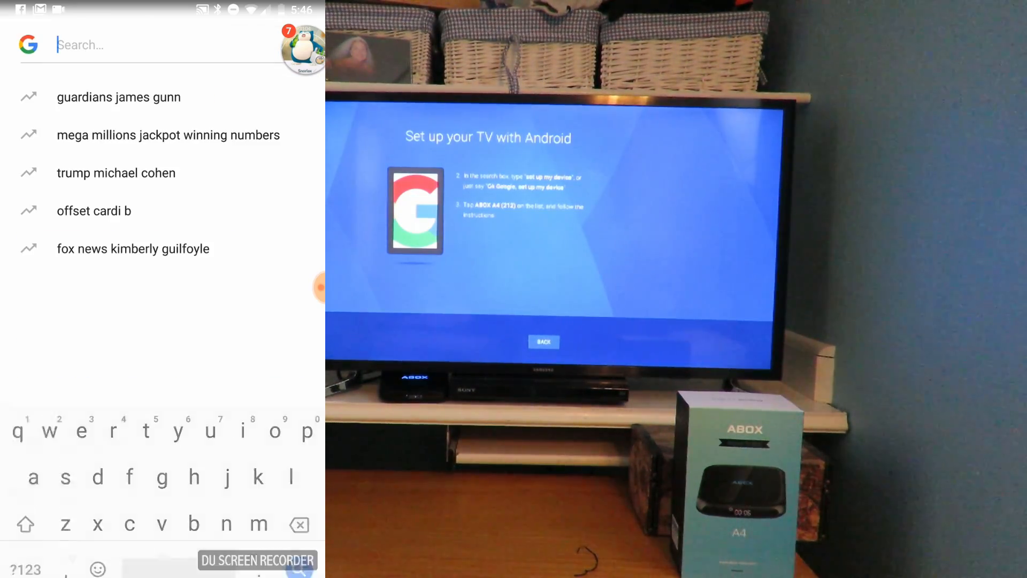
text(setup my device)
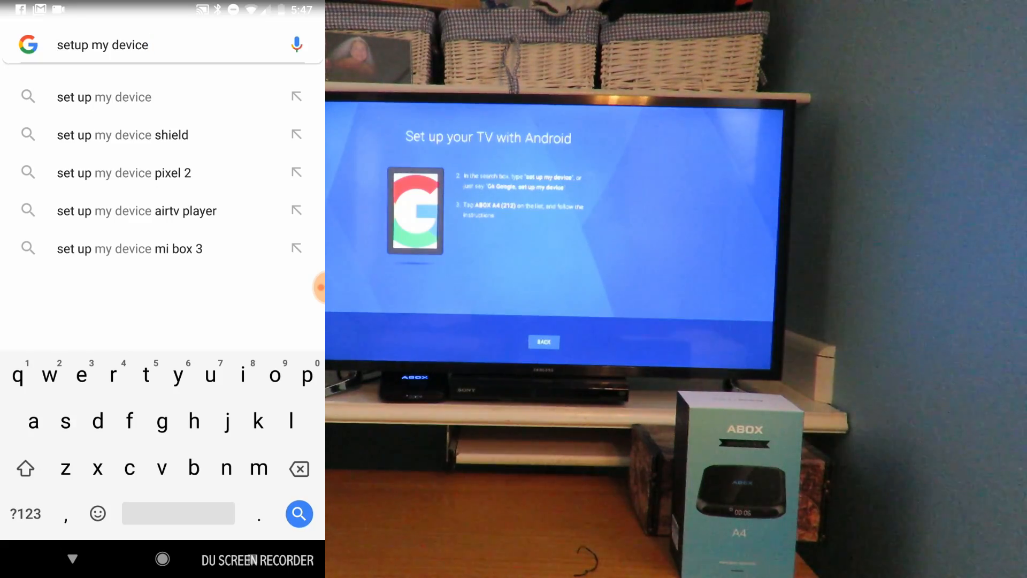
click(298, 514)
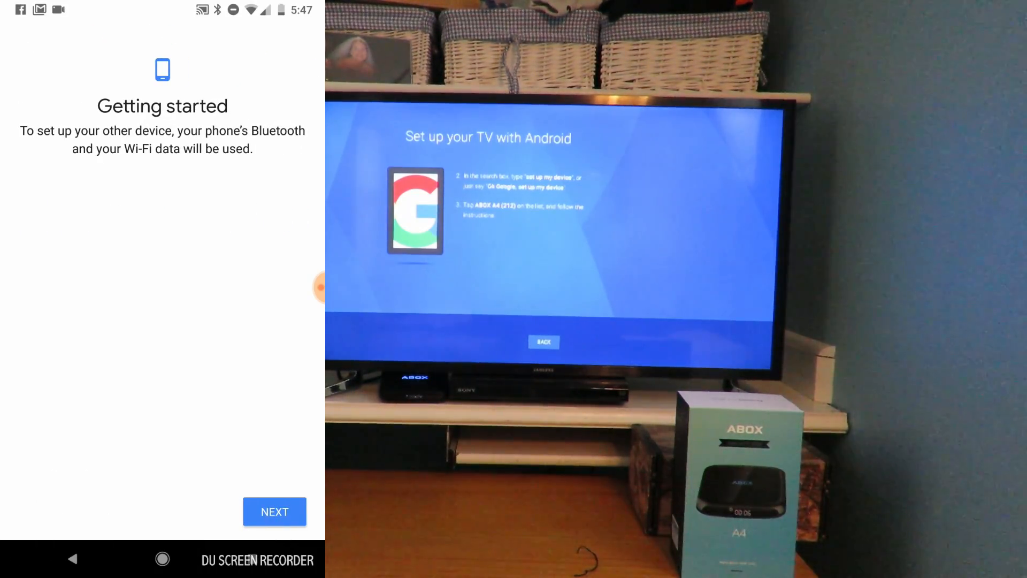
- Select ABOX A4 (212) as the device and confirm the matching verification code
click(274, 511)
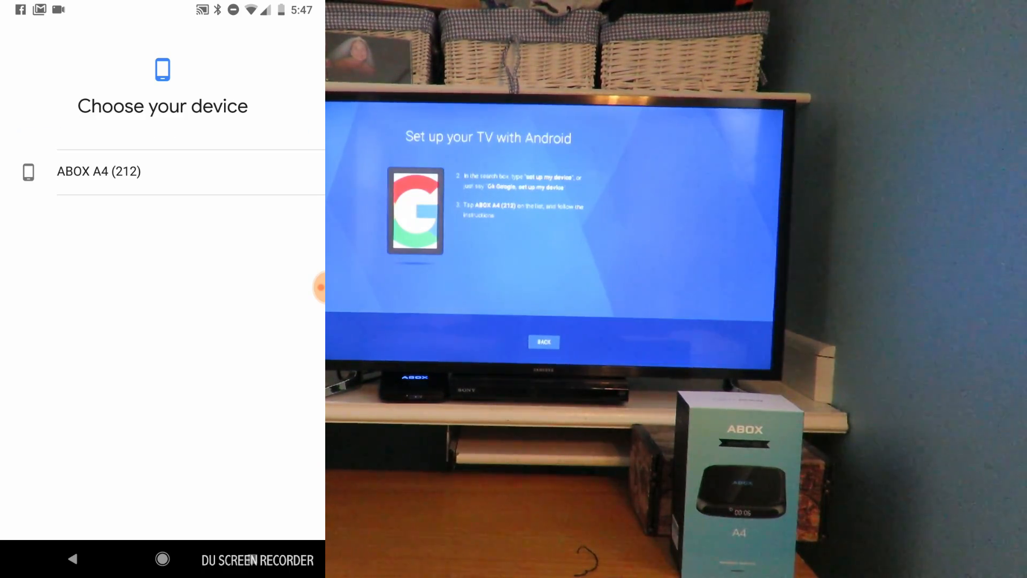
click(99, 171)
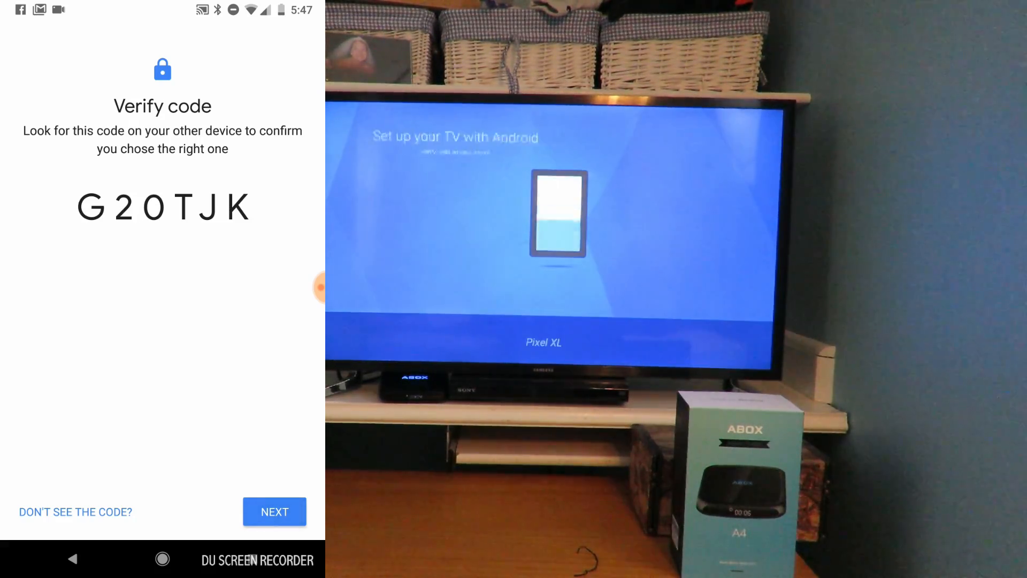
click(274, 511)
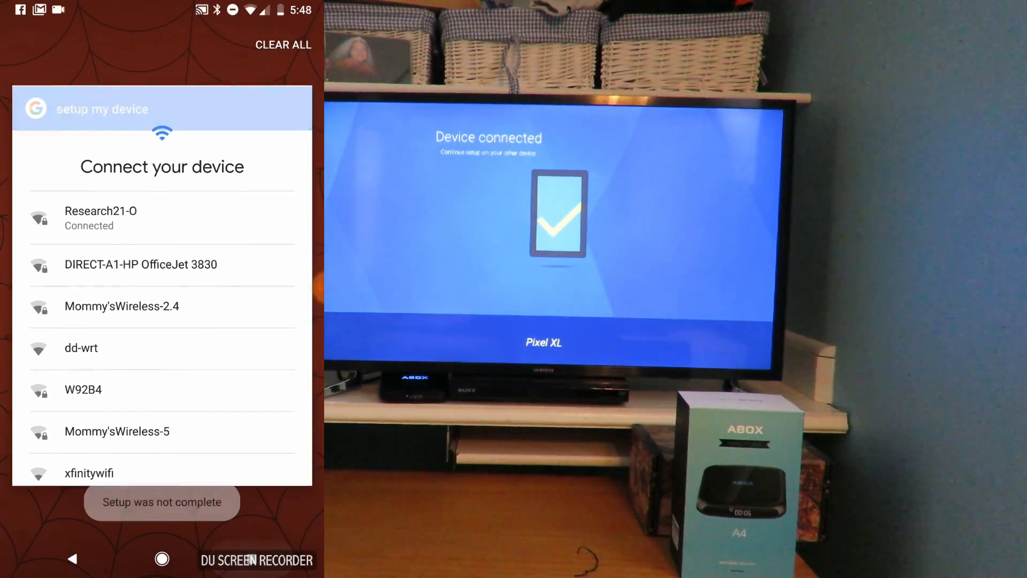
- Scroll through Connect your device to choose the Wi-Fi network for the TV box
scroll(down, 3)
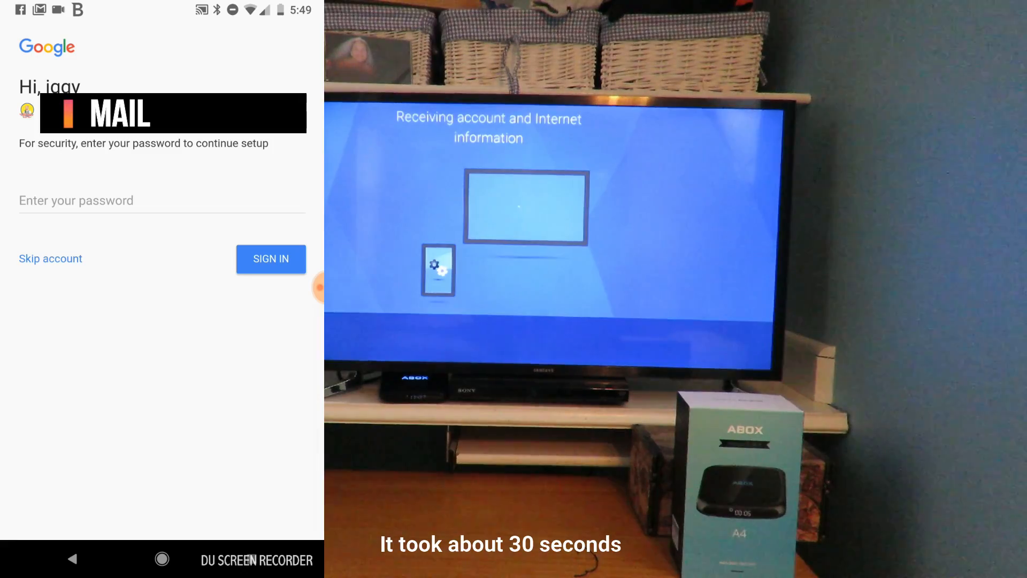
- Enter the account password, sign in, and answer the Save password prompt
click(160, 200)
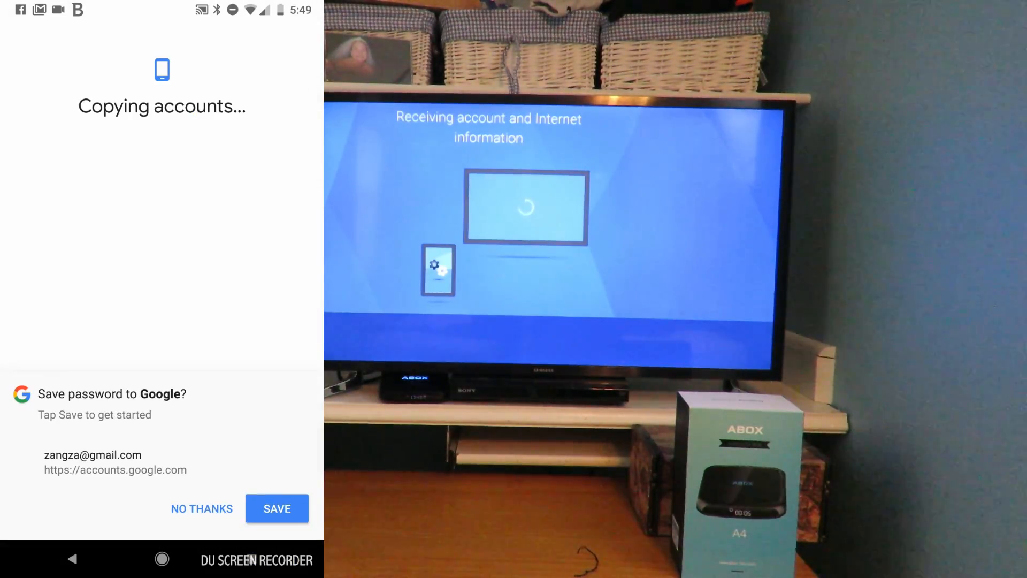
click(201, 508)
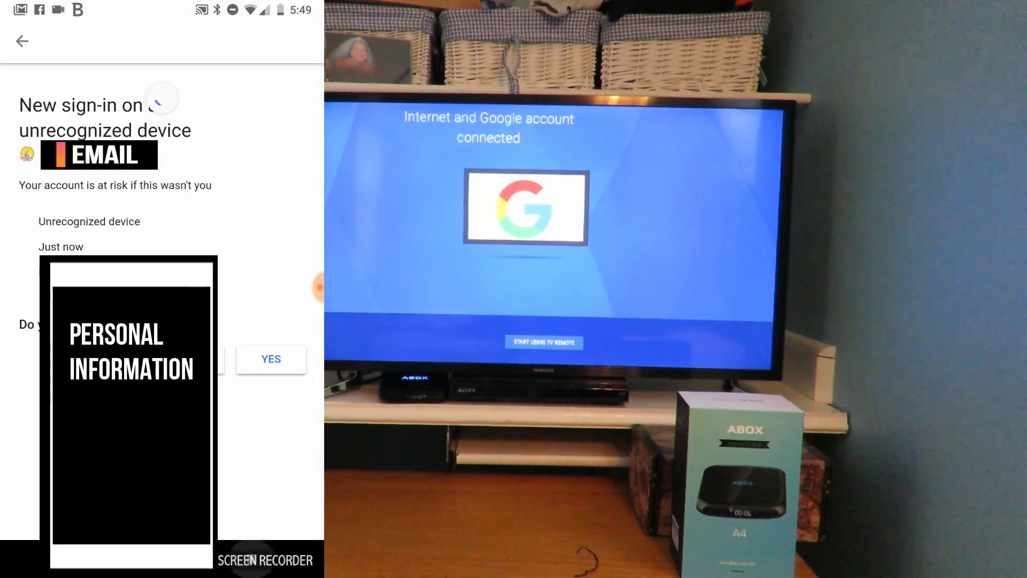
- Tap Yes on the unrecognized-device sign-in alert to finish TV setup
click(271, 359)
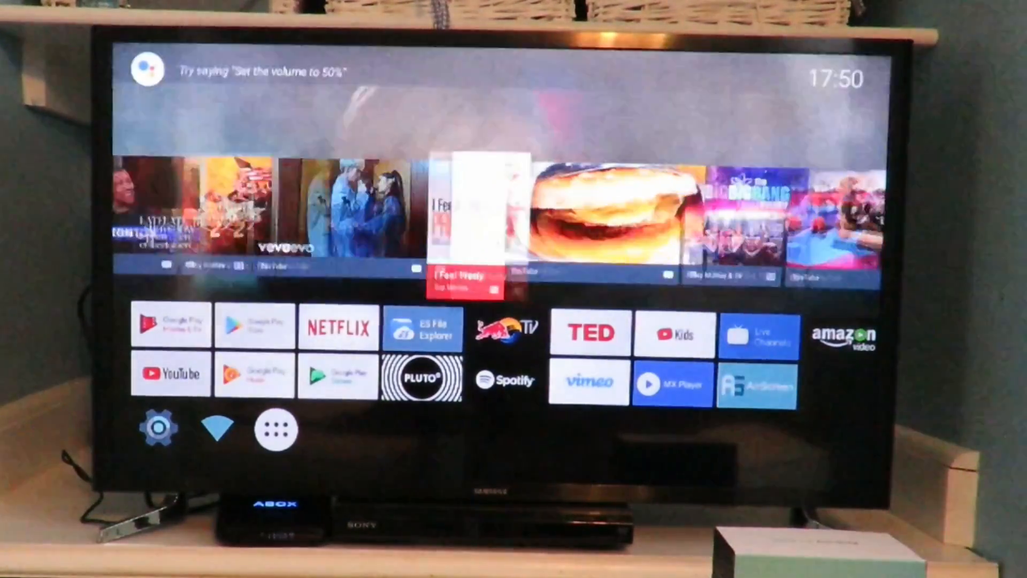
- Navigate to the bottom row of the launcher and open App Drawer
scroll(right, 3)
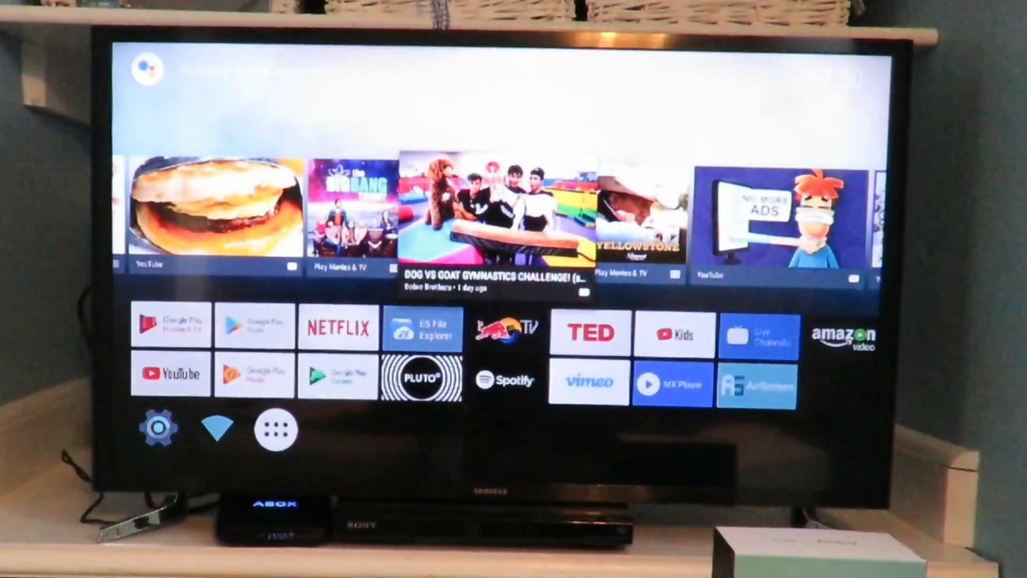
scroll(right, 3)
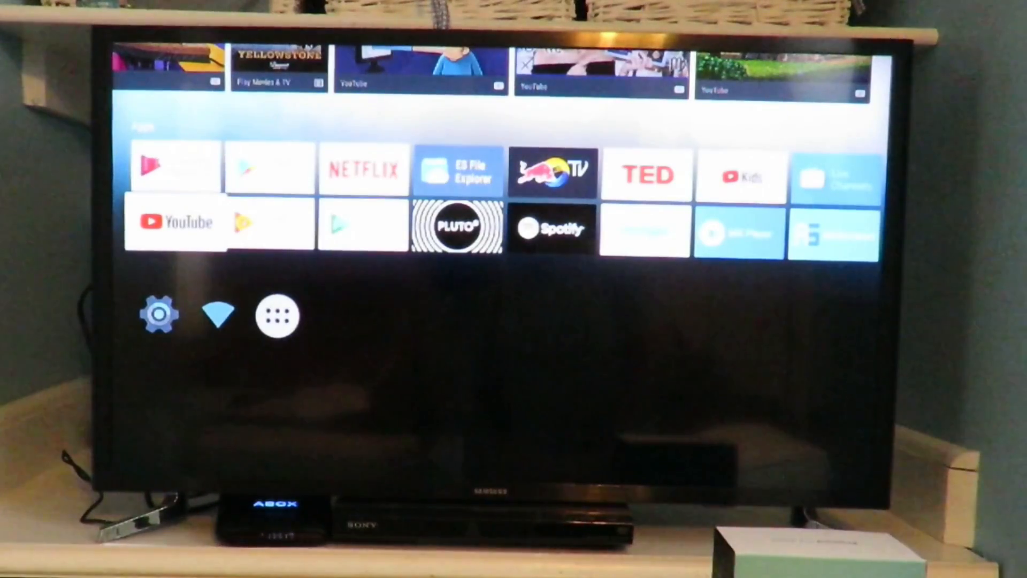
scroll(down, 3)
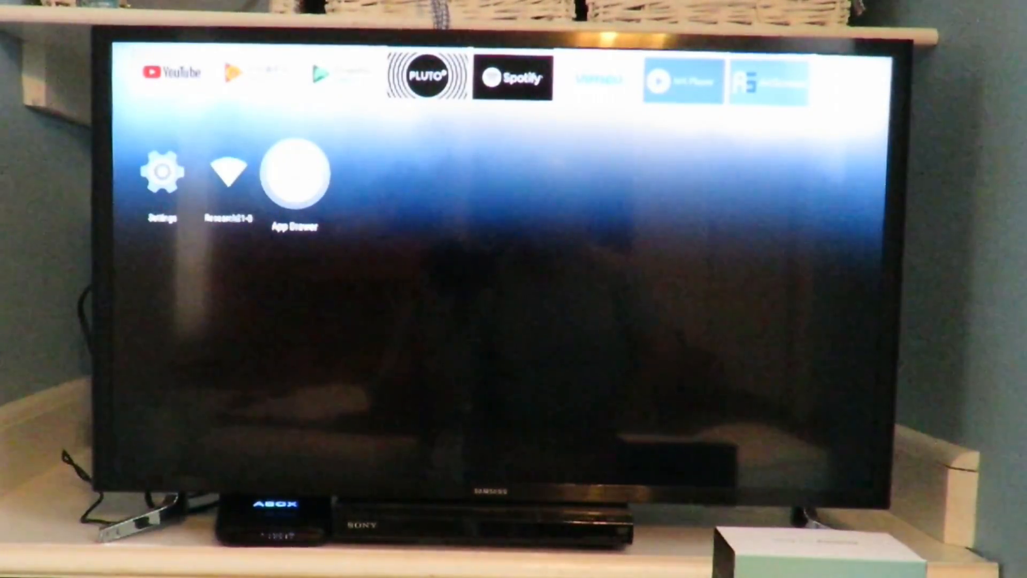
click(294, 173)
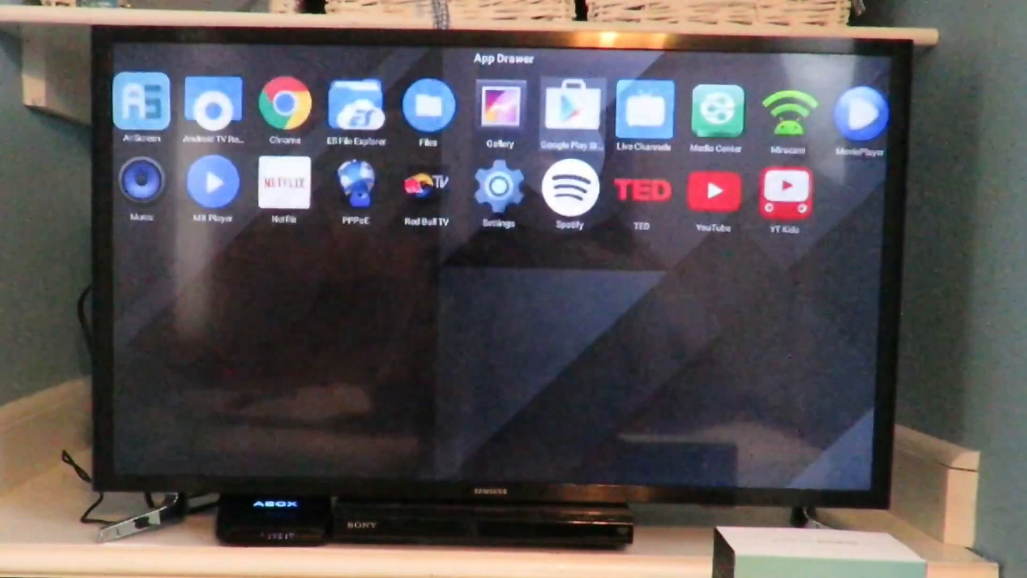
- Launch Google Play Store and open My Apps to update installed apps
click(571, 111)
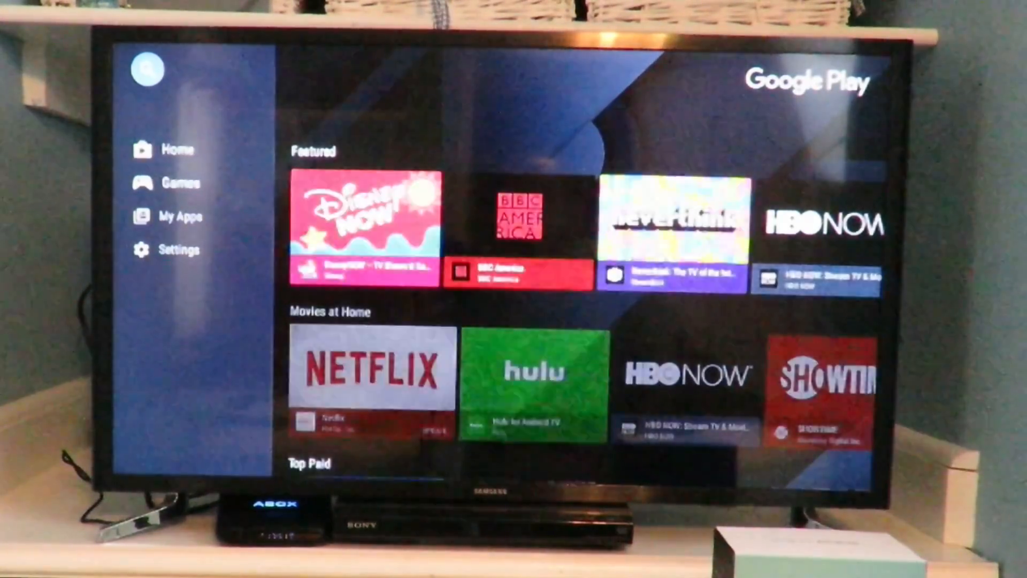
click(180, 182)
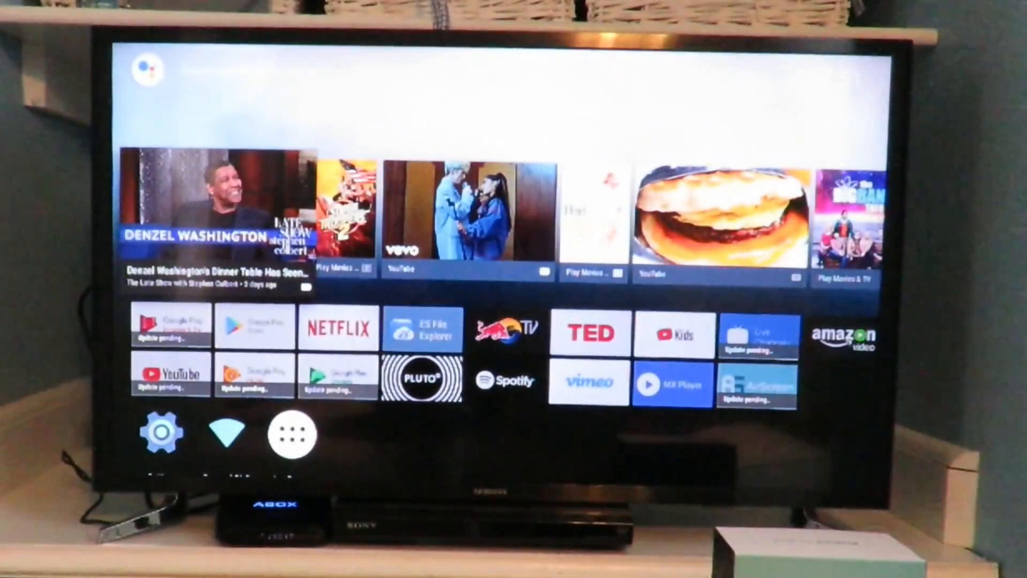
scroll(down, 3)
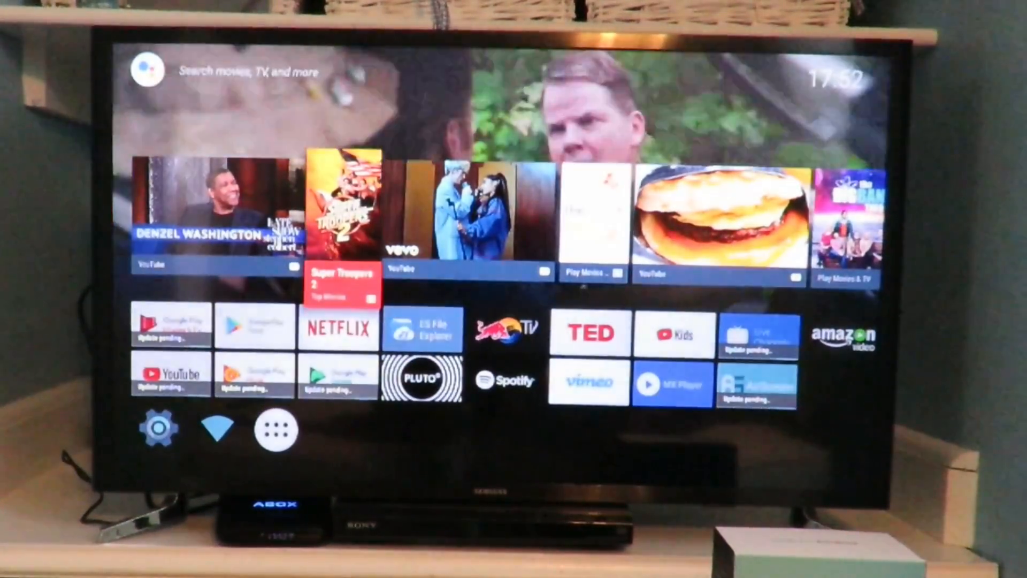
scroll(down, 3)
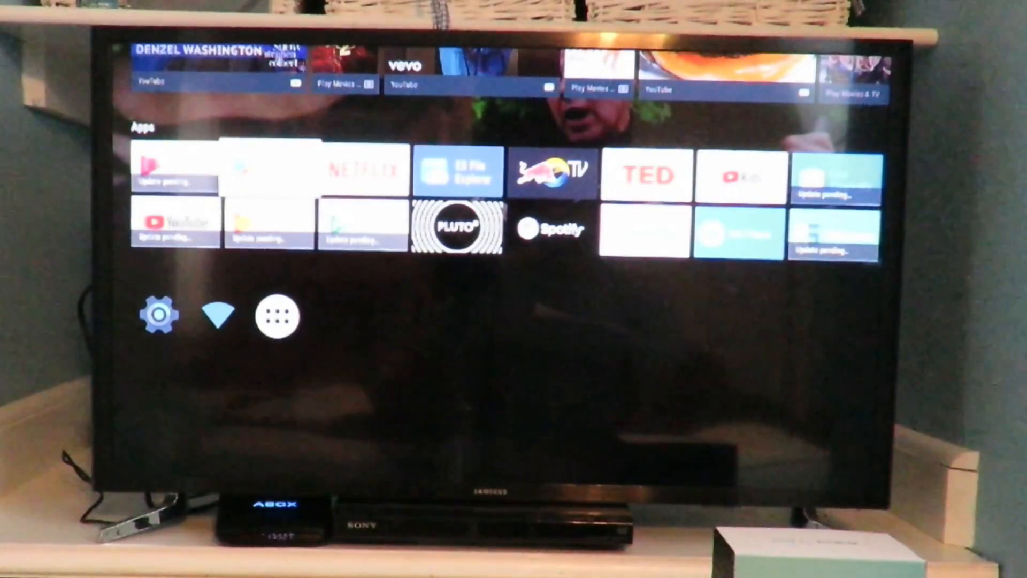
scroll(right, 3)
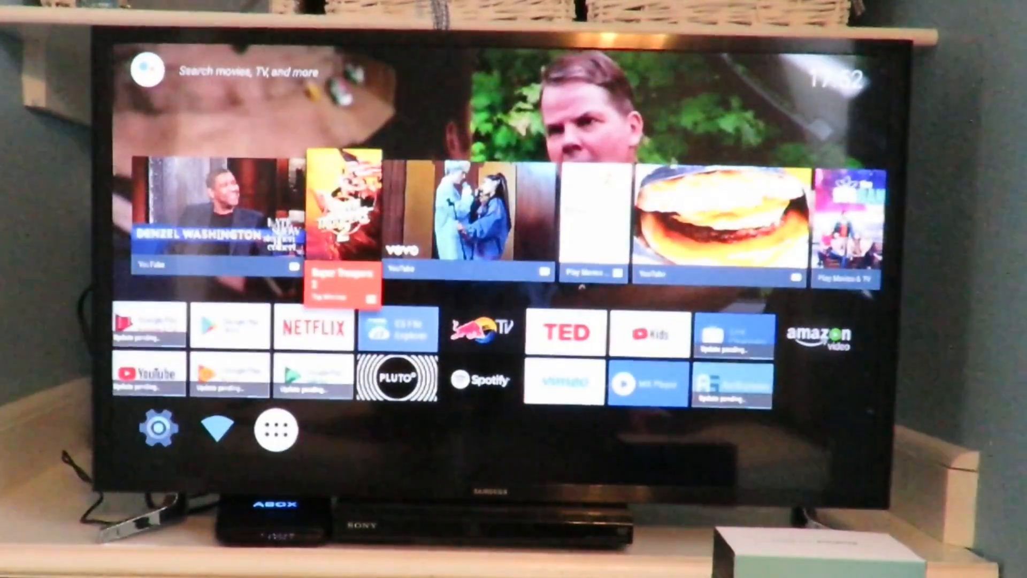
scroll(right, 3)
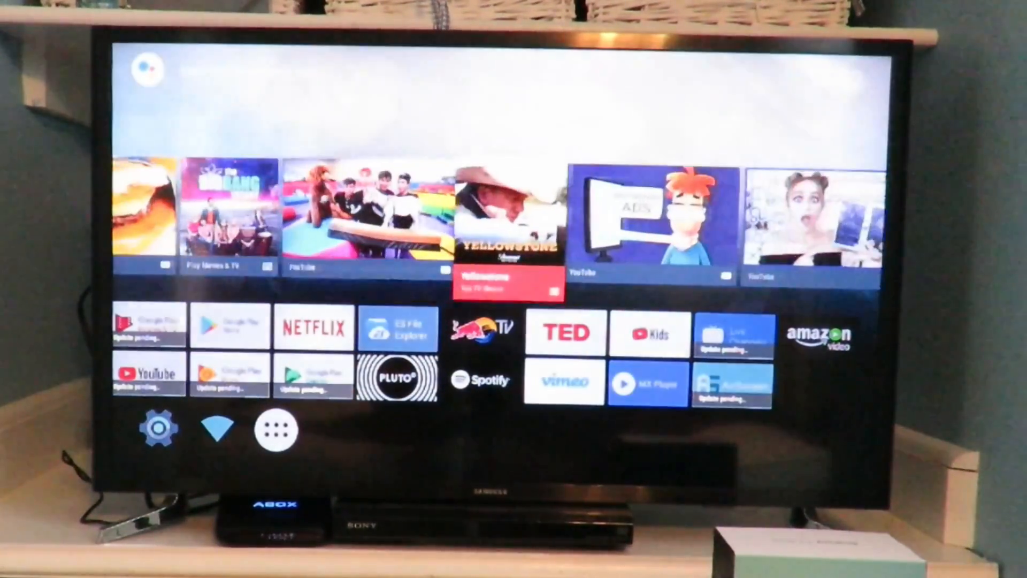
scroll(right, 3)
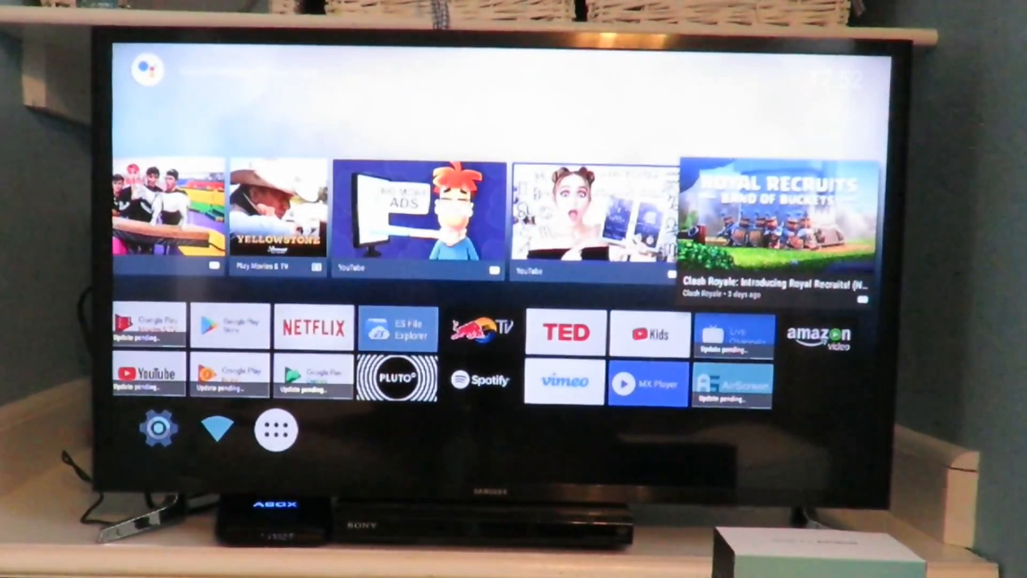
scroll(down, 3)
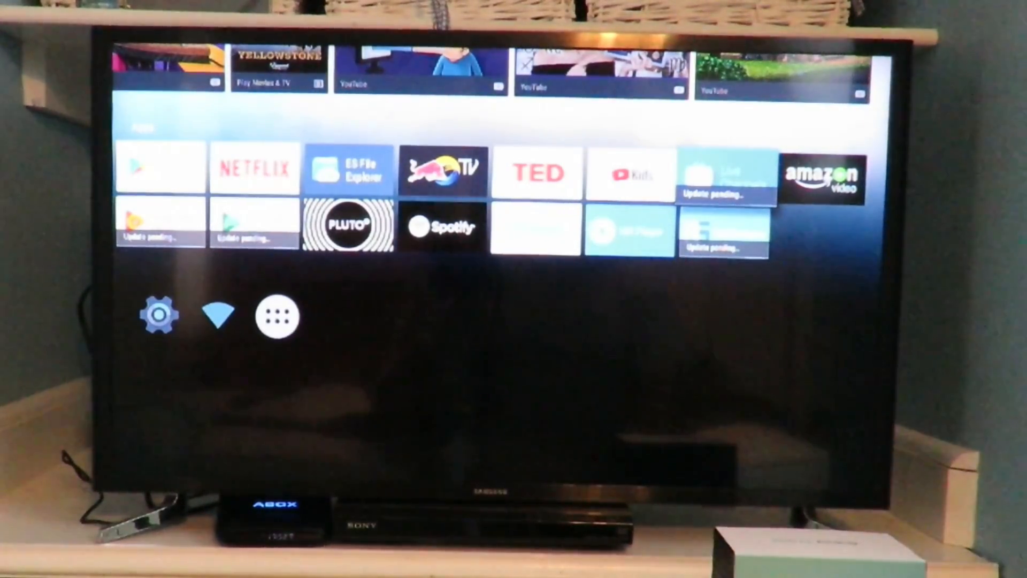